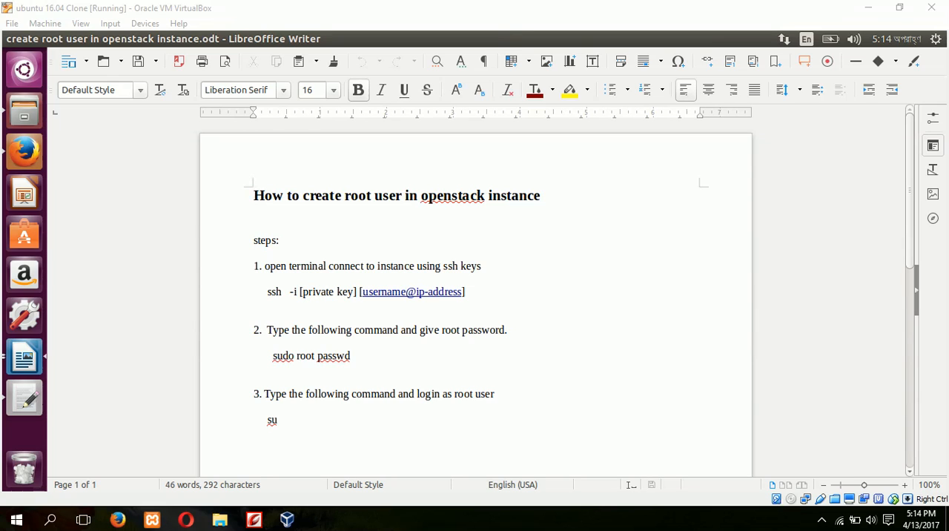
# Launch a new Terminal from the Ubuntu launcher and maximize it over the Writer steps document.
pyautogui.click(255, 195)
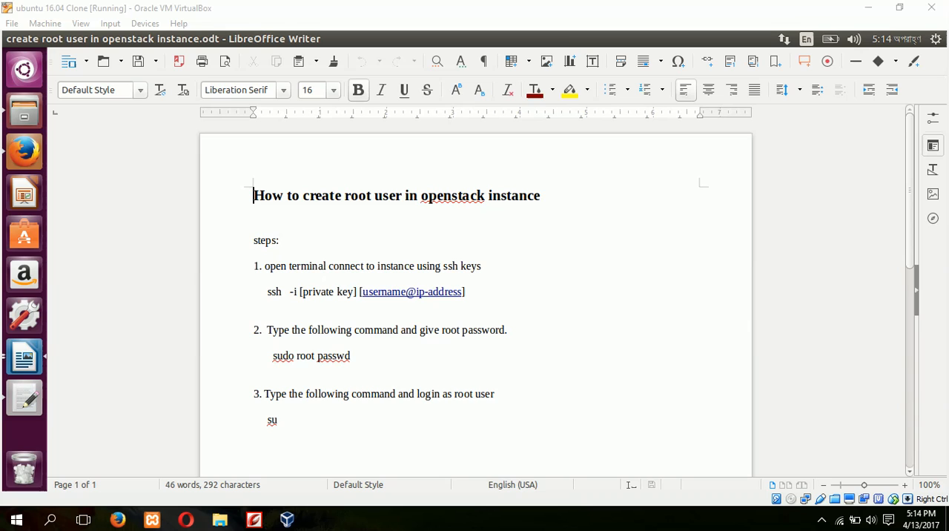
pyautogui.moveTo(252, 196)
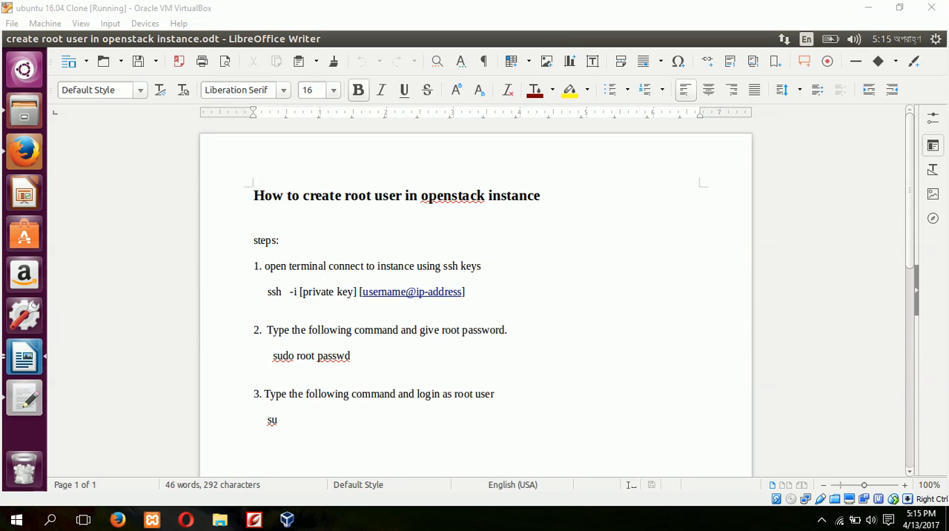
pyautogui.click(255, 195)
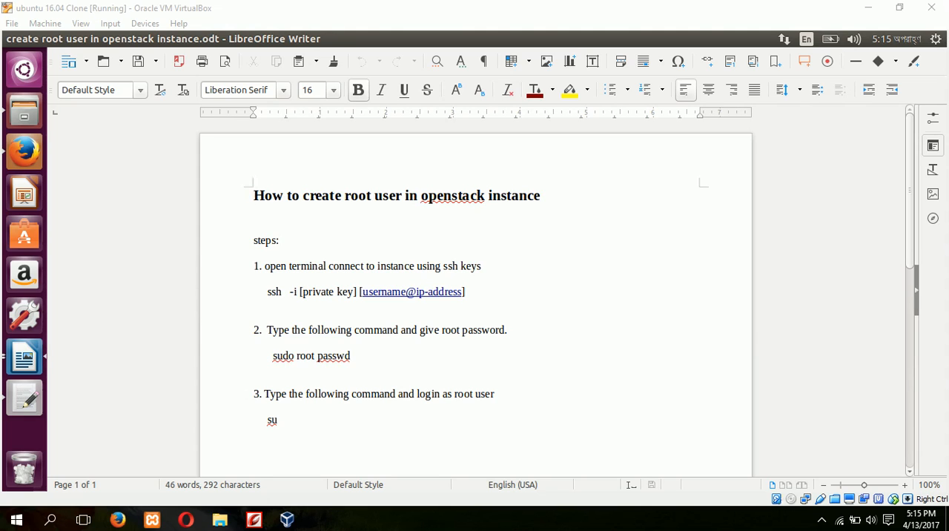
pyautogui.click(254, 196)
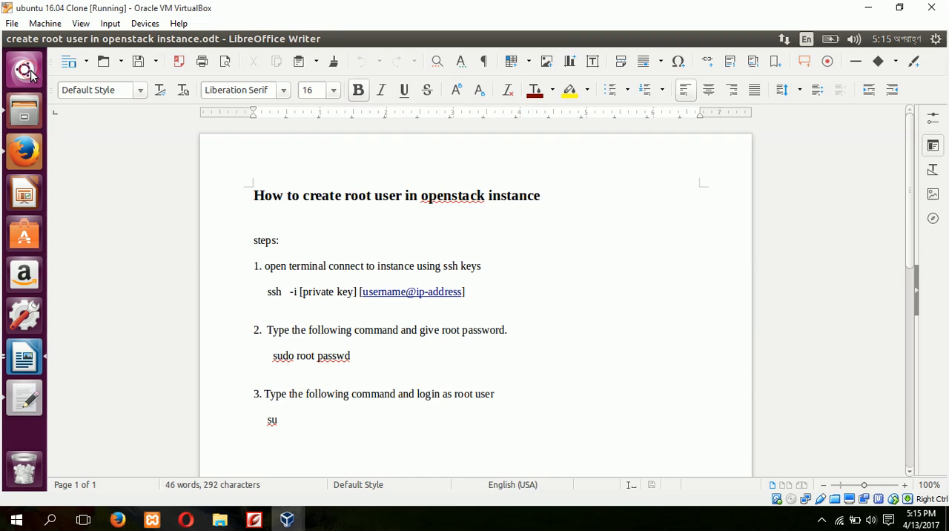
pyautogui.click(24, 68)
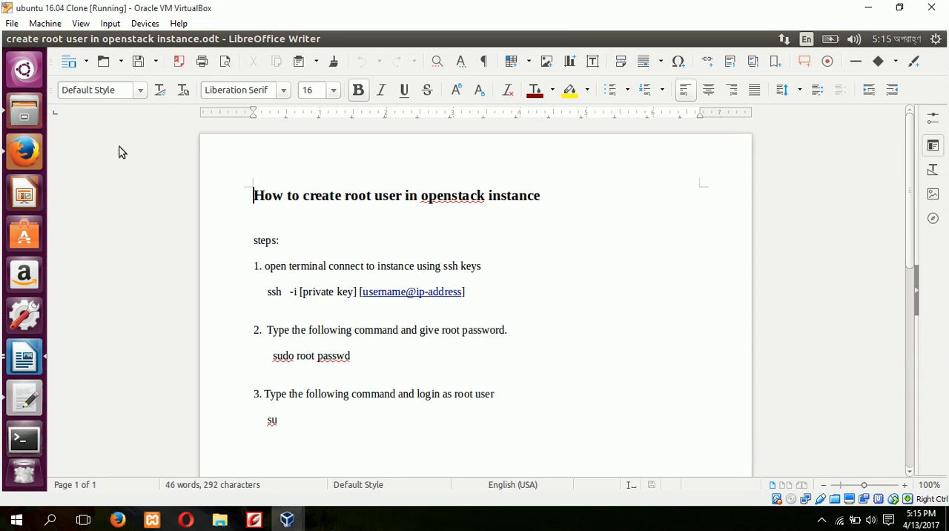
pyautogui.click(23, 437)
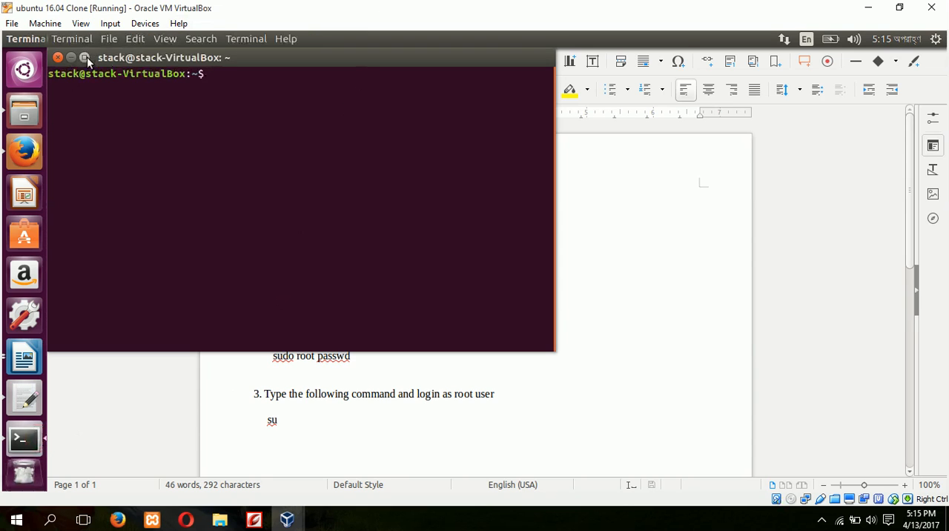
pyautogui.click(84, 58)
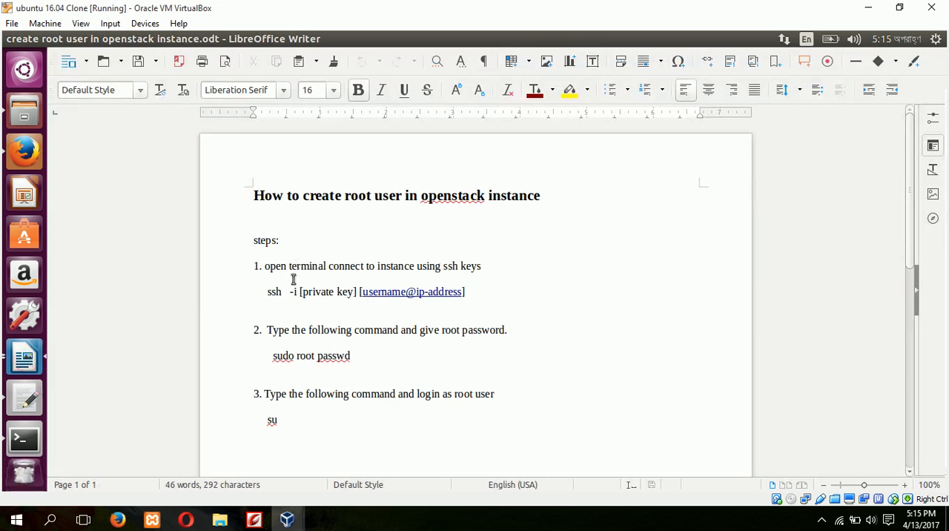
pyautogui.moveTo(289, 291)
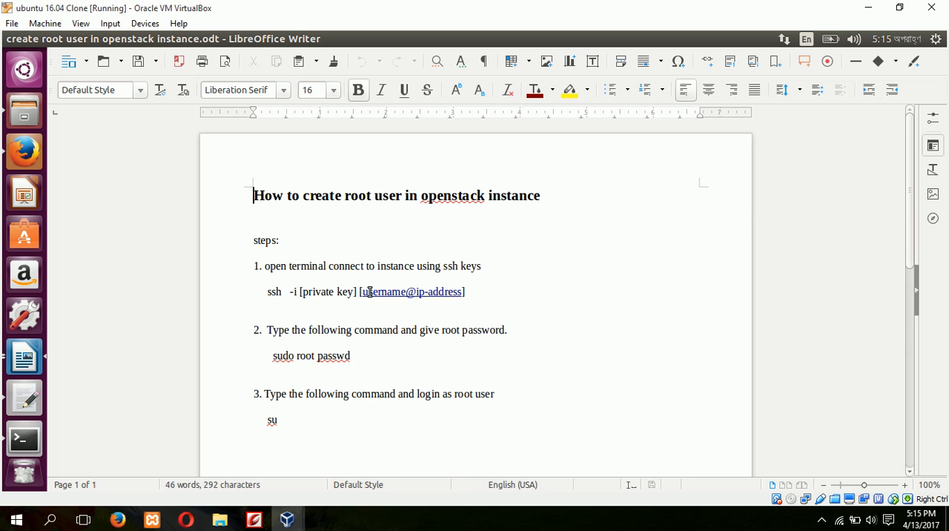
pyautogui.moveTo(412, 291)
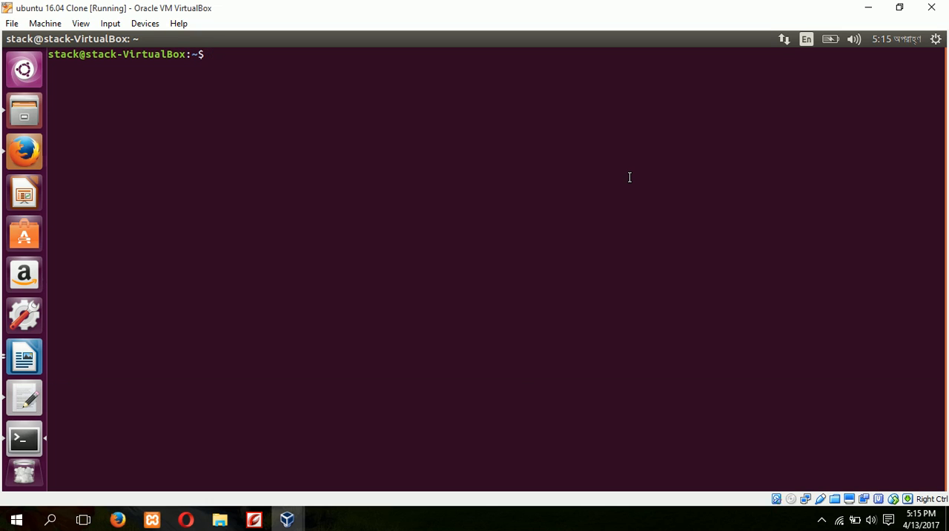
pyautogui.write('ss')
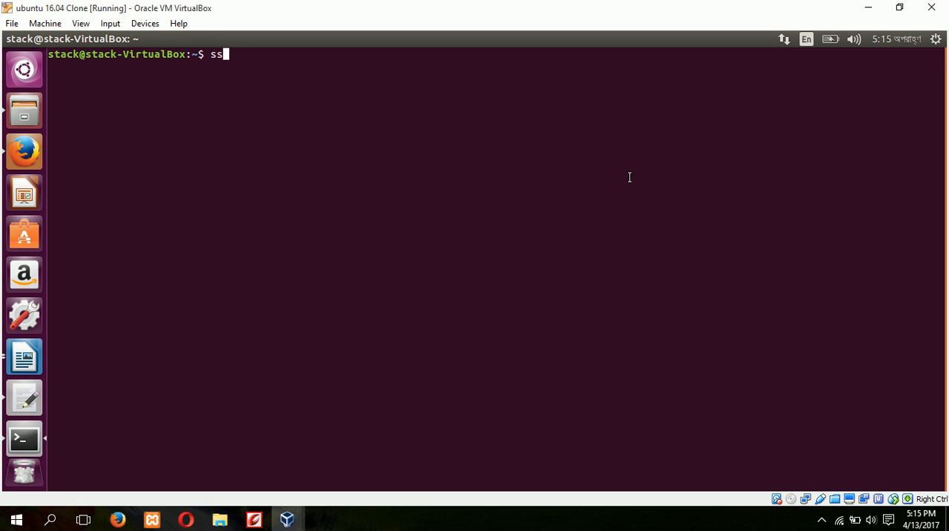
pyautogui.write('h -i')
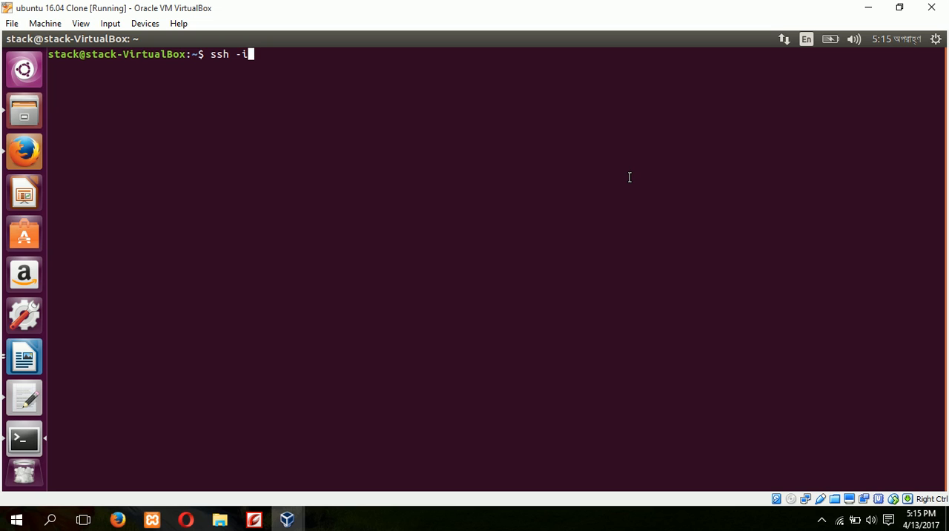
pyautogui.write('c')
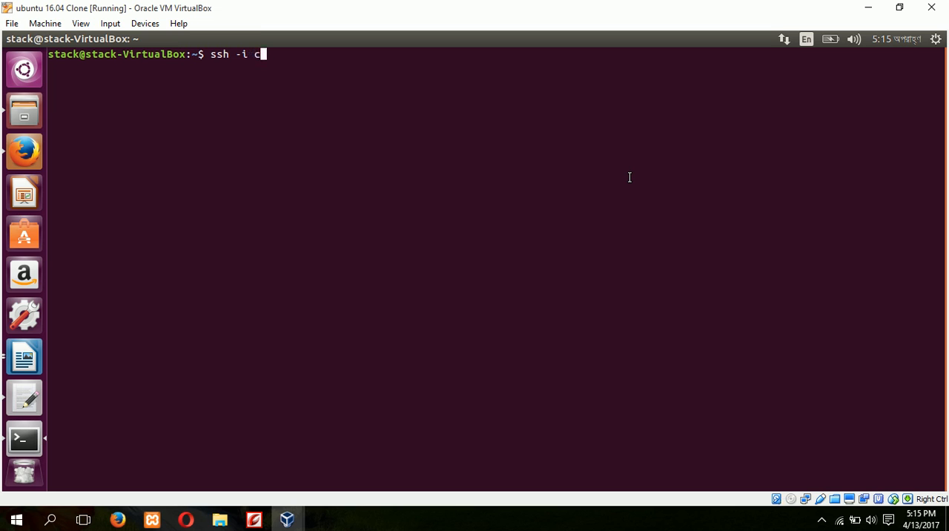
pyautogui.write('lo')
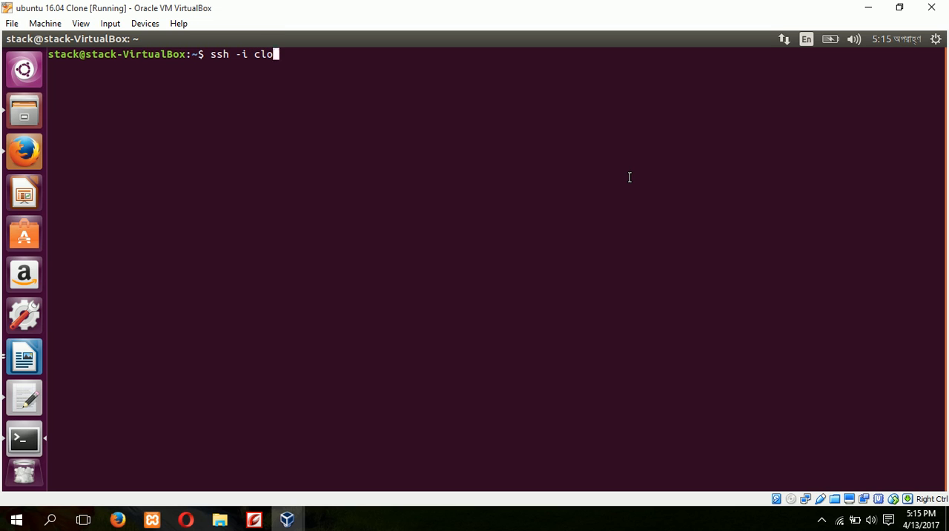
pyautogui.write('ud')
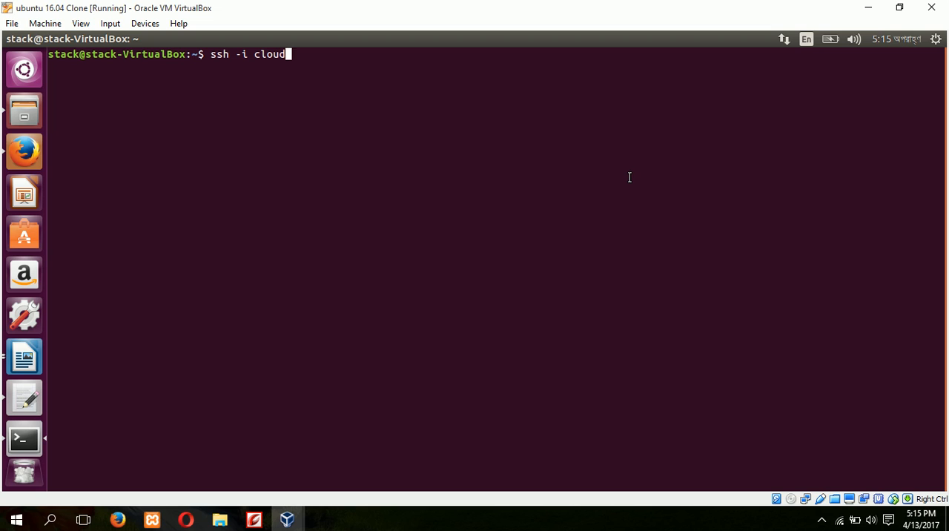
pyautogui.write('.')
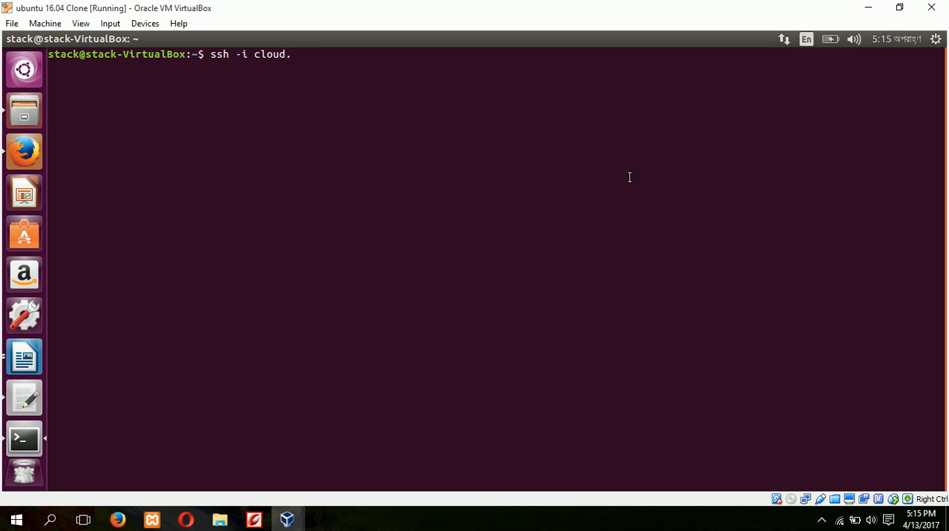
pyautogui.write('key')
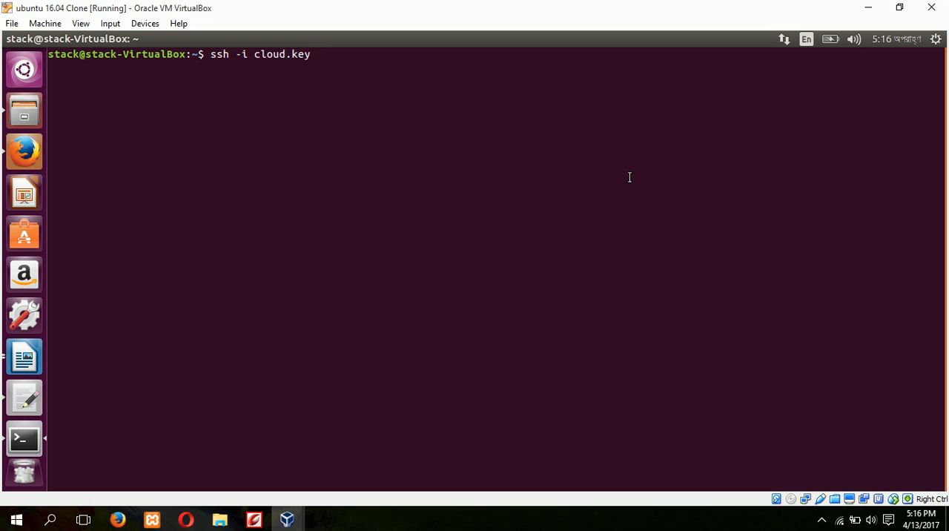
pyautogui.write('u')
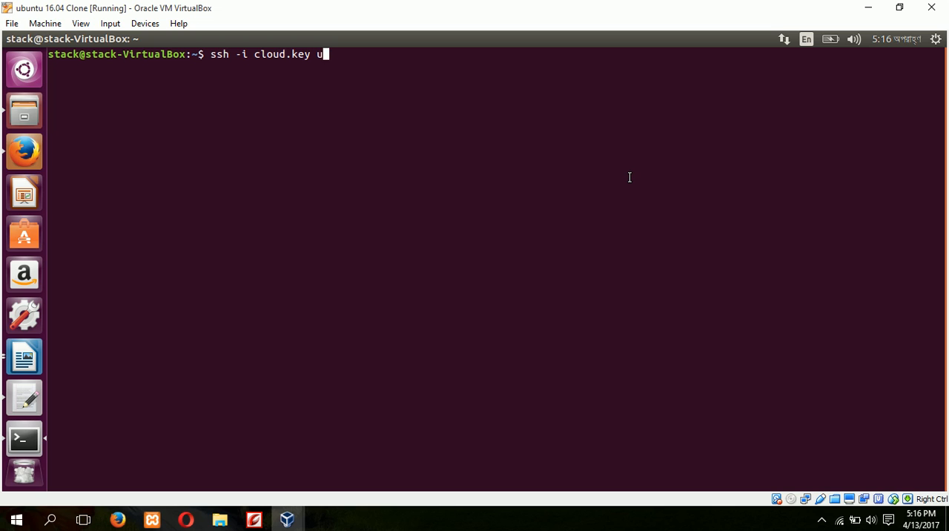
pyautogui.write('buntu')
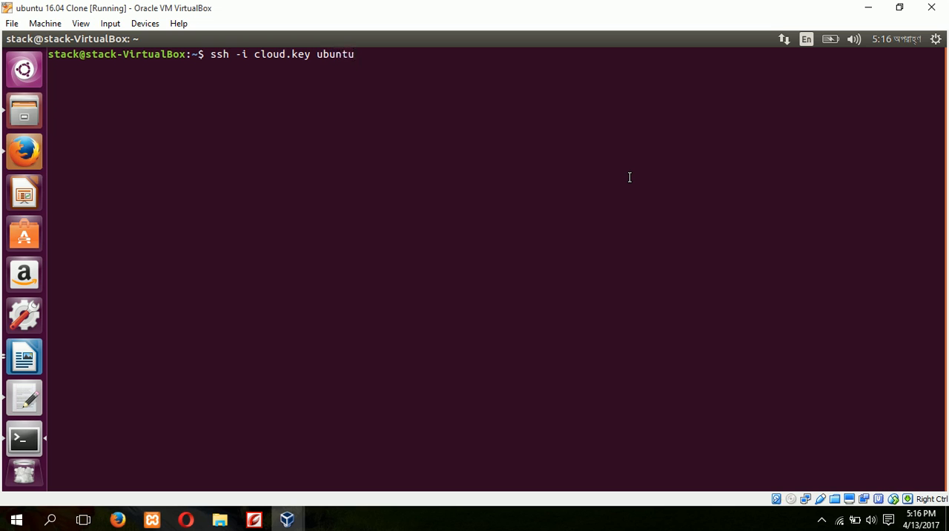
pyautogui.write('@')
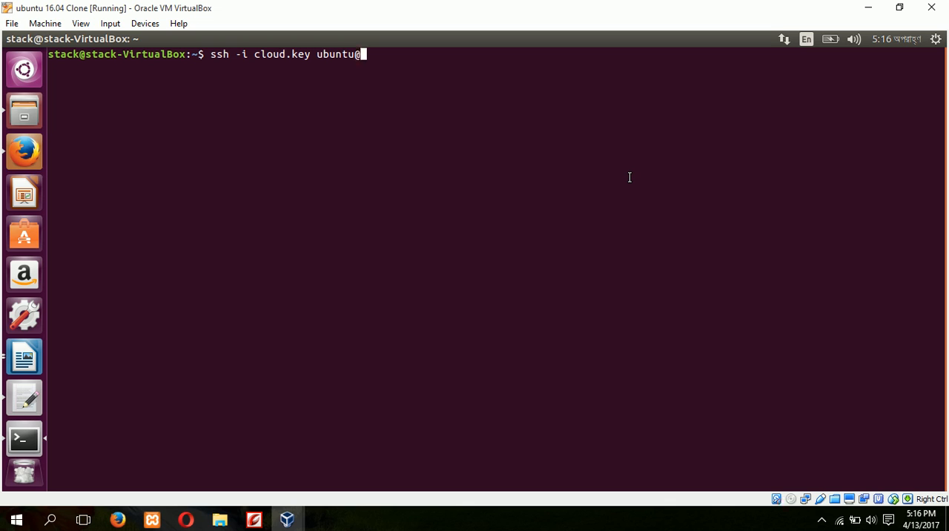
pyautogui.moveTo(24, 154)
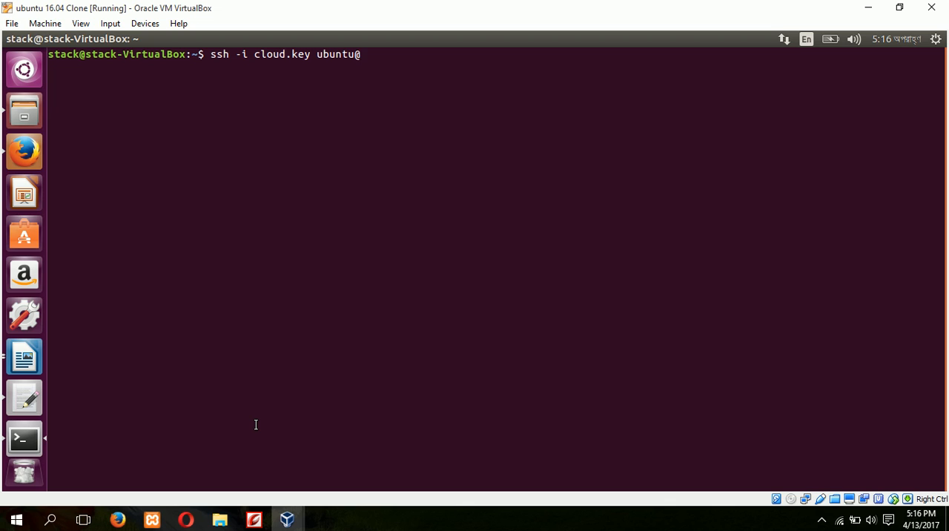
pyautogui.write('10.0.')
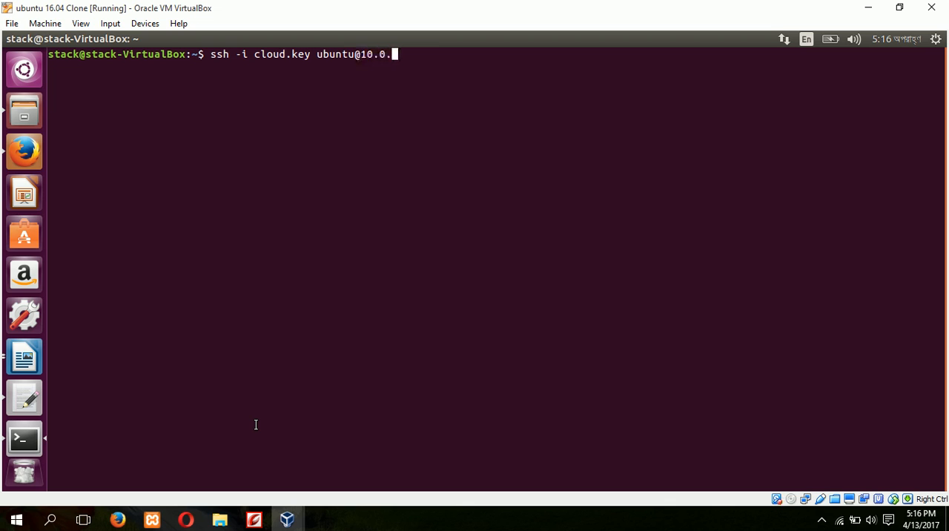
pyautogui.write('2.2')
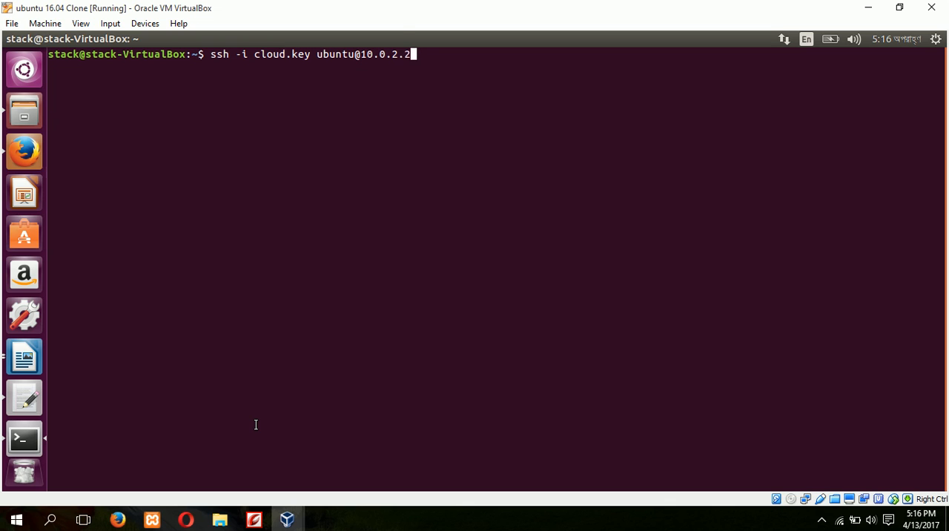
pyautogui.press('Return')
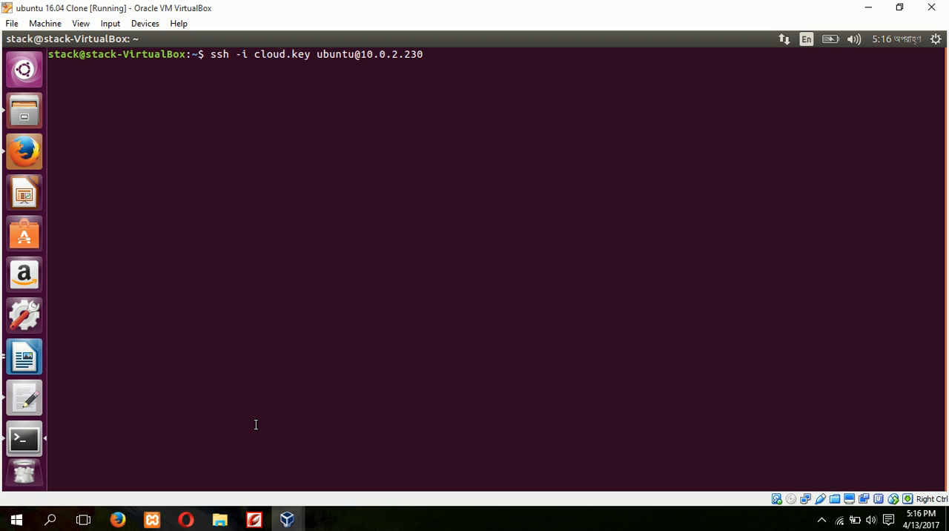
pyautogui.press('Return')
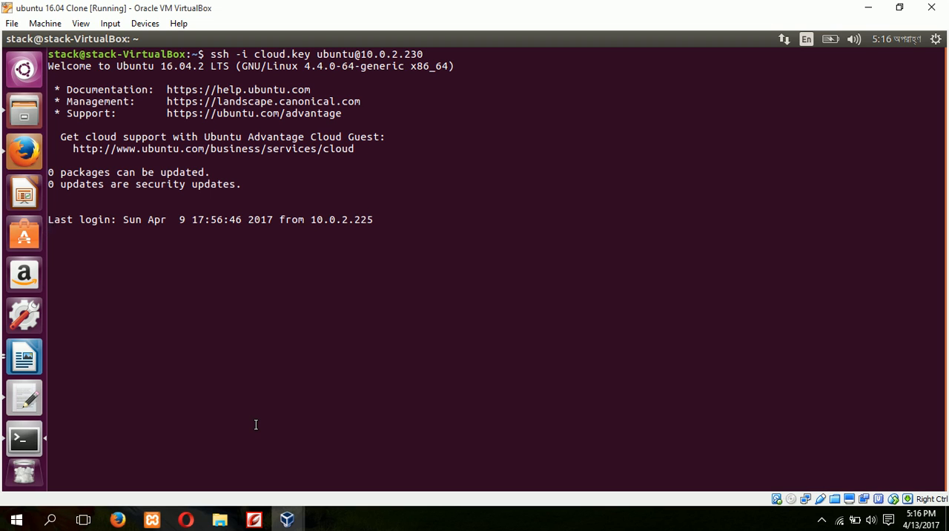
# Leave the webserver shell prompt ready and review the root-user steps in the Writer notes.
pyautogui.press('Return')
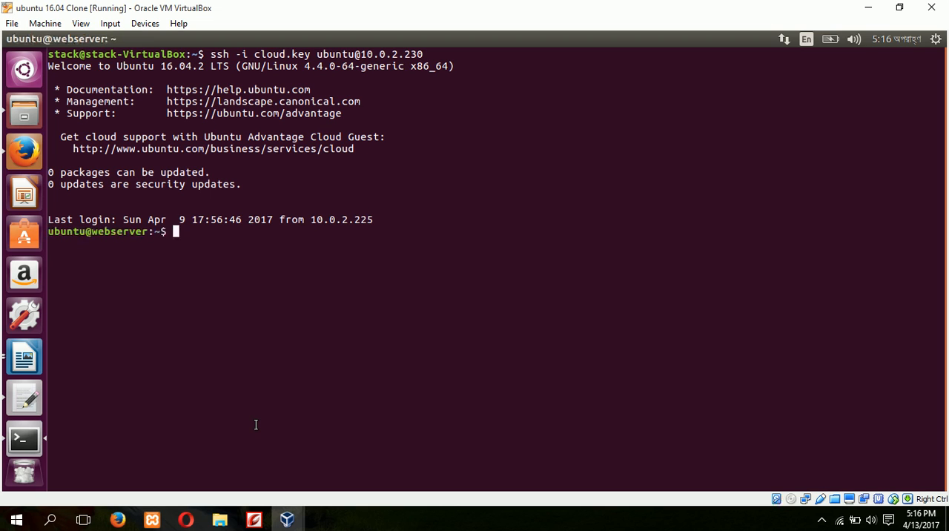
pyautogui.moveTo(65, 246)
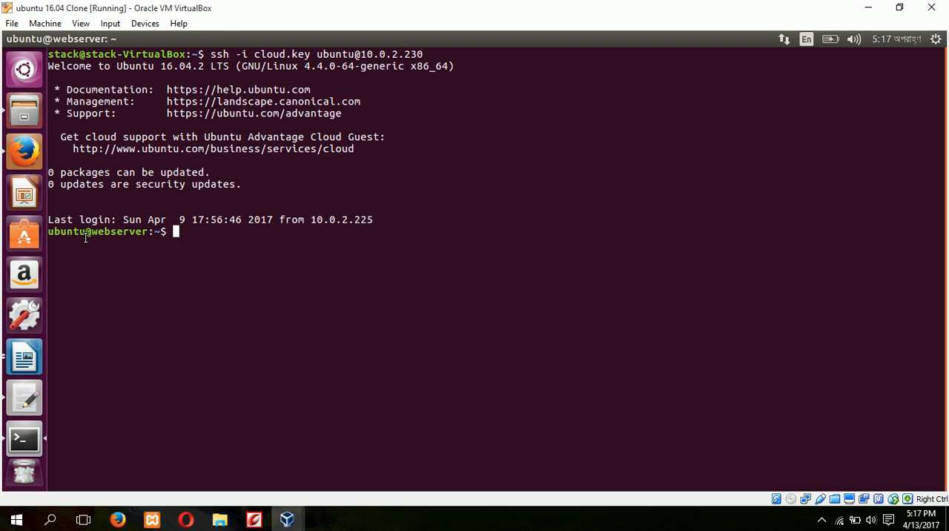
pyautogui.moveTo(86, 281)
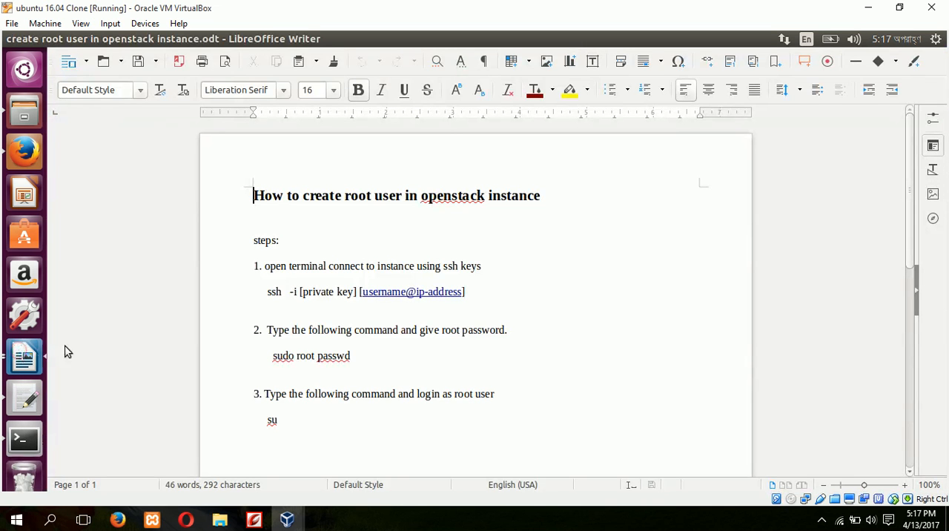
pyautogui.moveTo(291, 355)
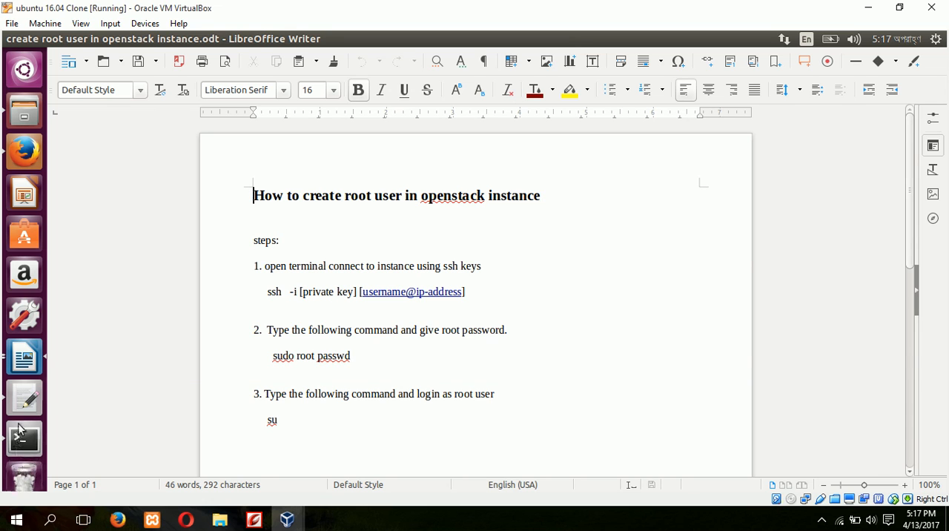
# Set a new root password on the webserver with sudo passwd root, entering and confirming it.
pyautogui.click(24, 437)
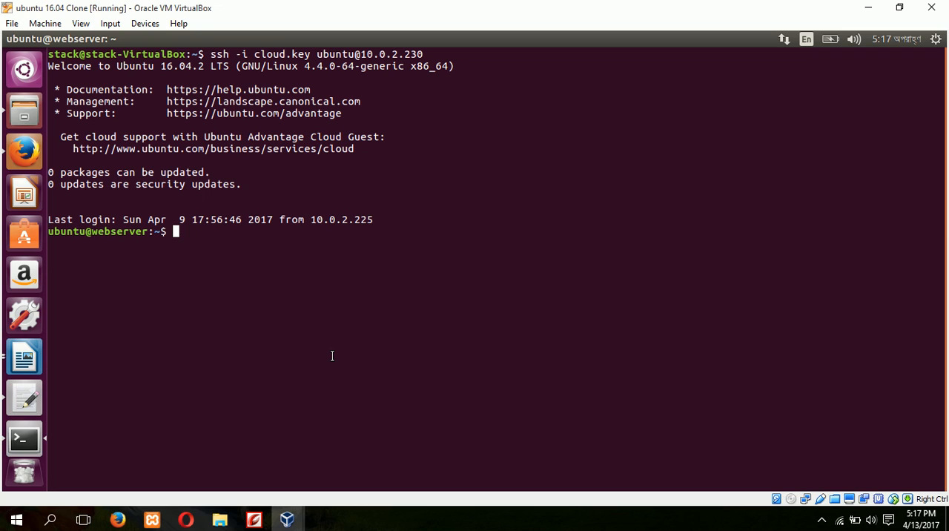
pyautogui.write('sud')
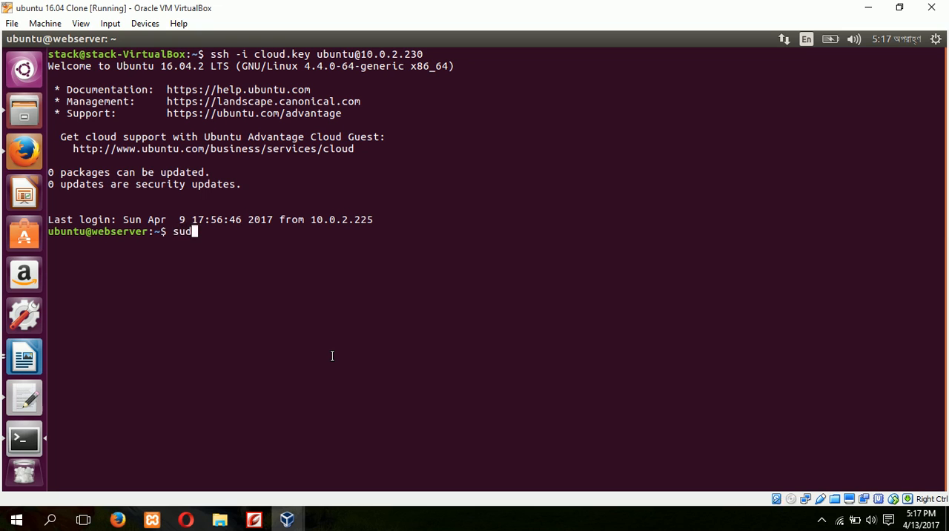
pyautogui.write('o pa')
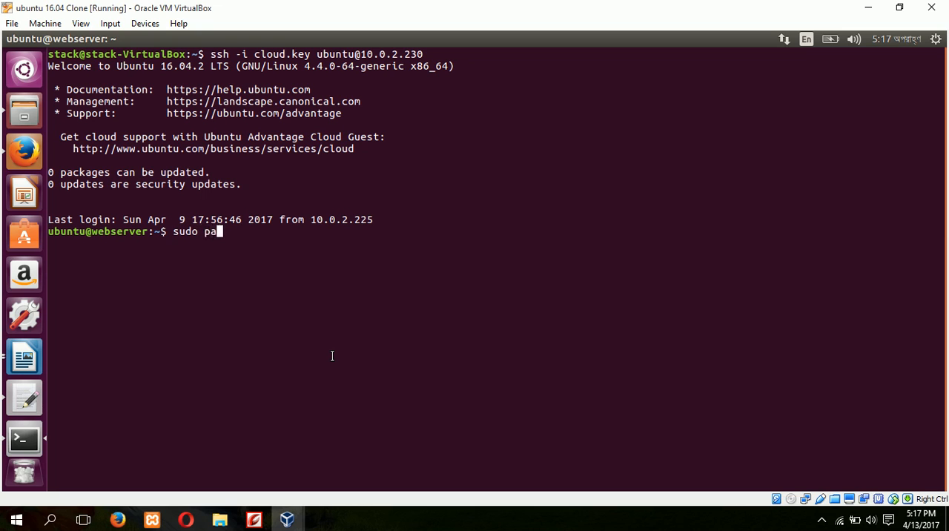
pyautogui.write('sswd roo')
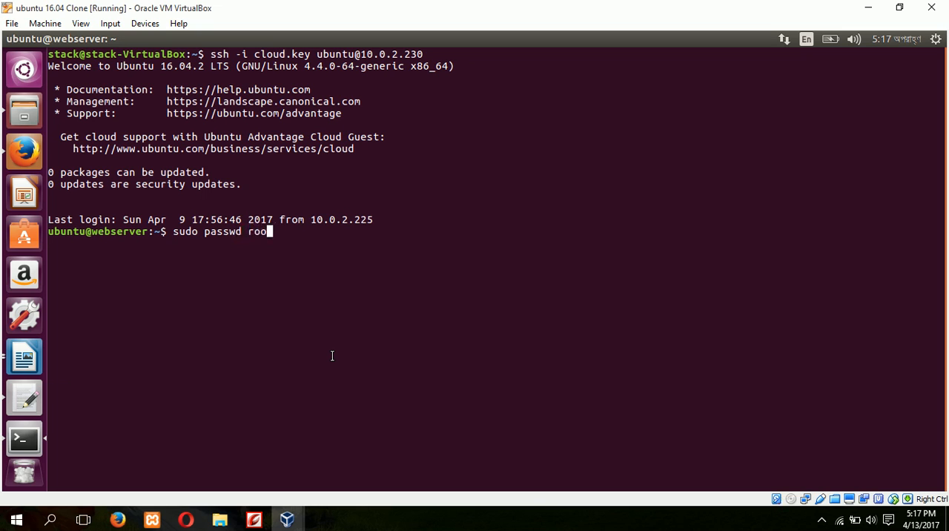
pyautogui.press('Return')
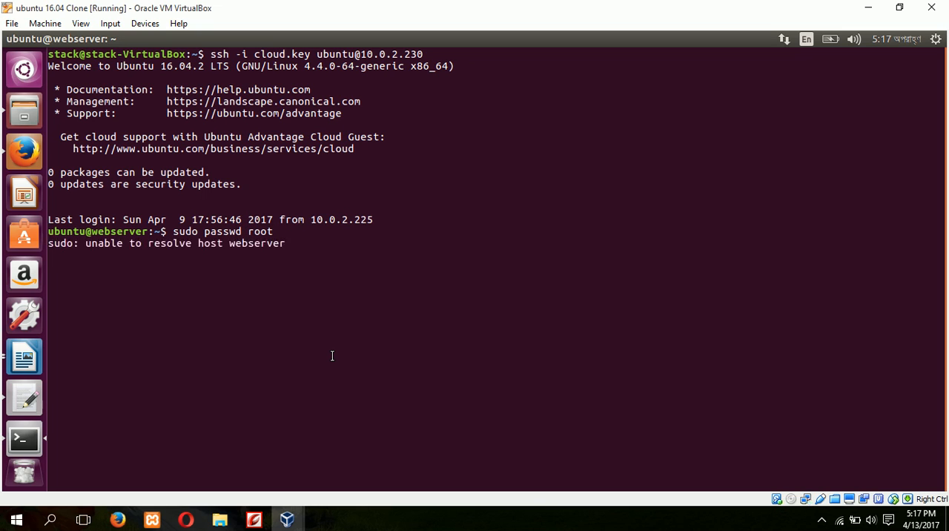
pyautogui.press('Return')
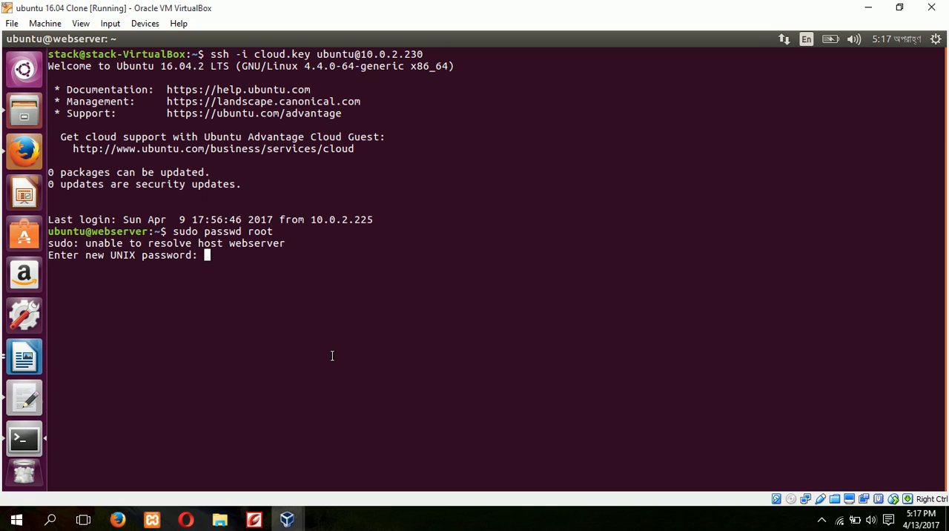
pyautogui.press('Return')
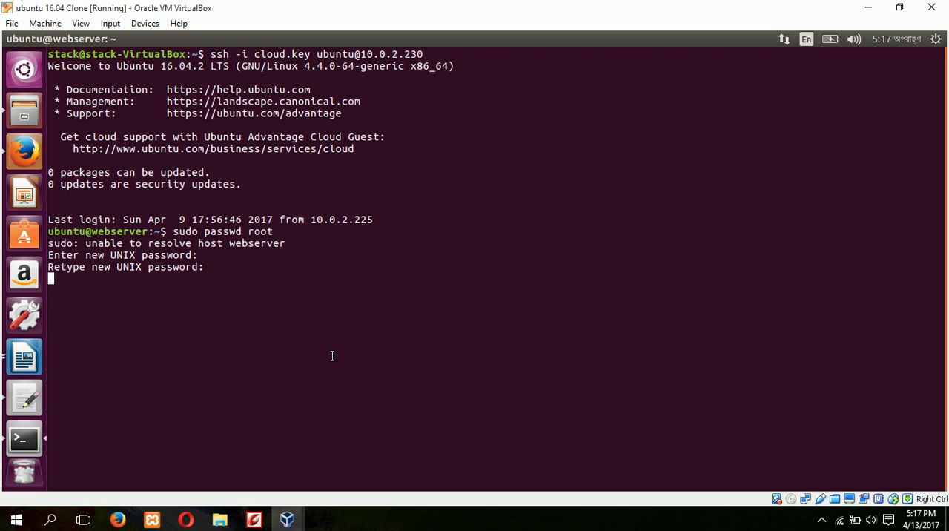
pyautogui.press('Return')
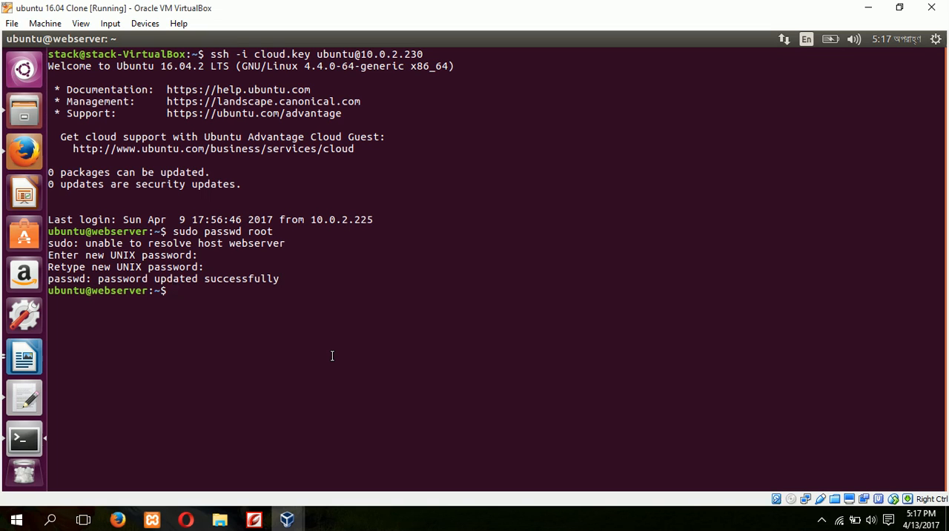
# Switch to a root shell on the webserver with su and the new root password.
pyautogui.write('su')
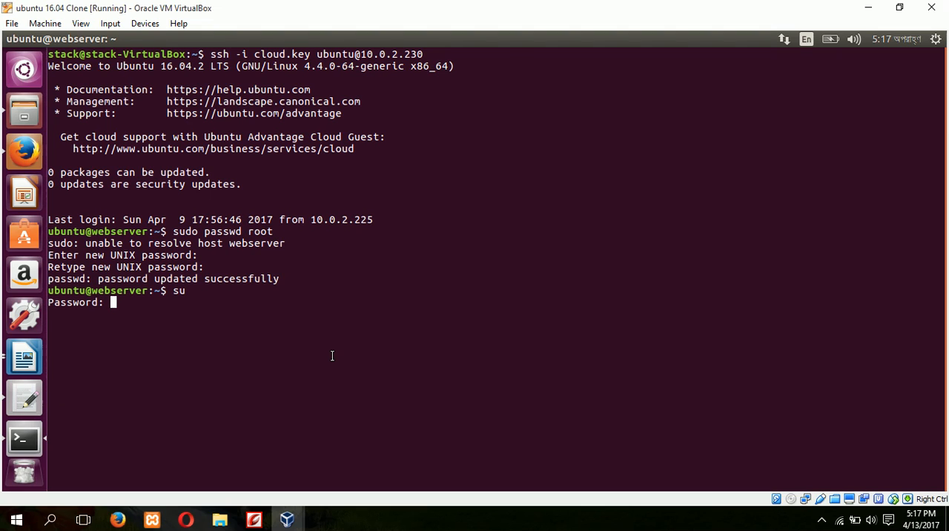
pyautogui.press('Return')
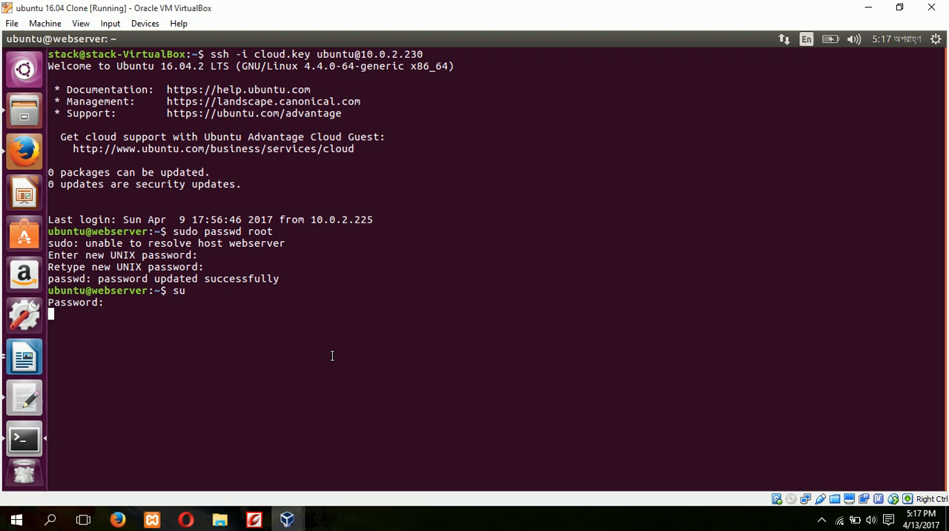
pyautogui.press('Return')
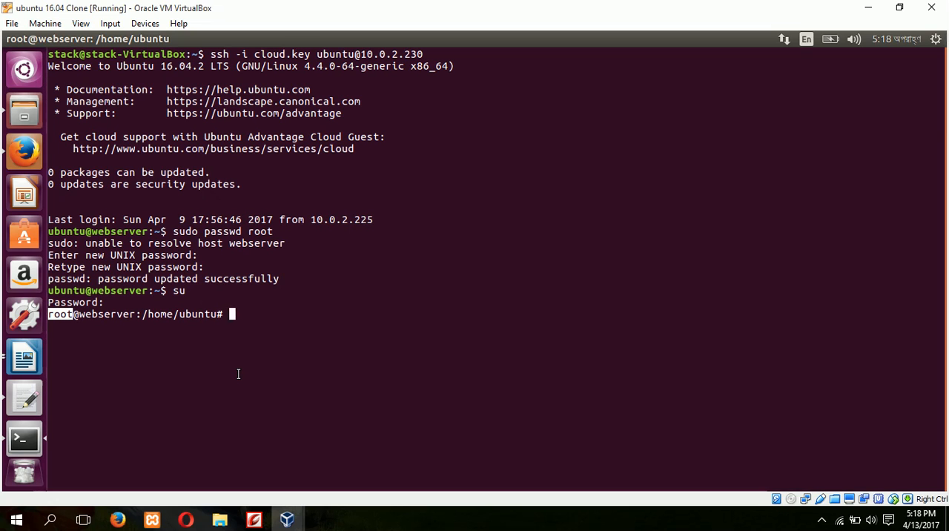
# From the Instances page in Firefox, launch the webserver instance's Console from its action dropdown.
pyautogui.click(23, 151)
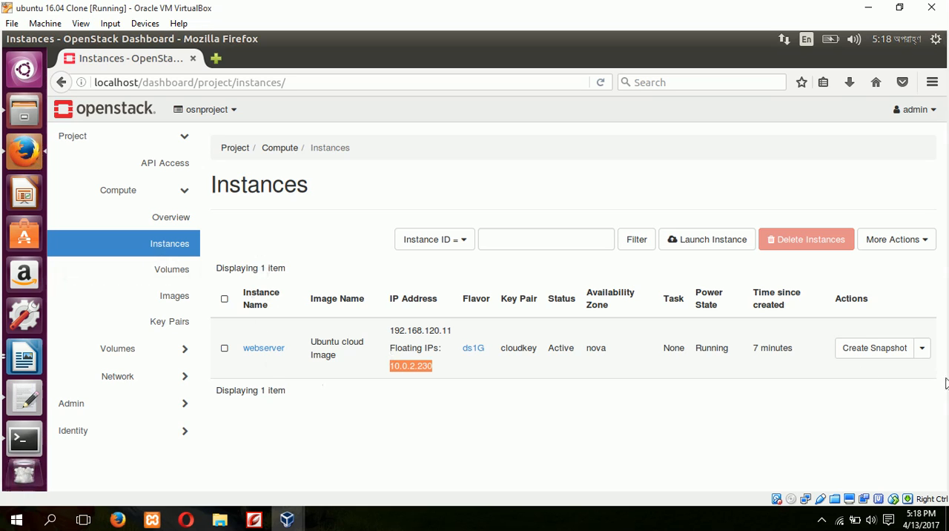
pyautogui.click(922, 349)
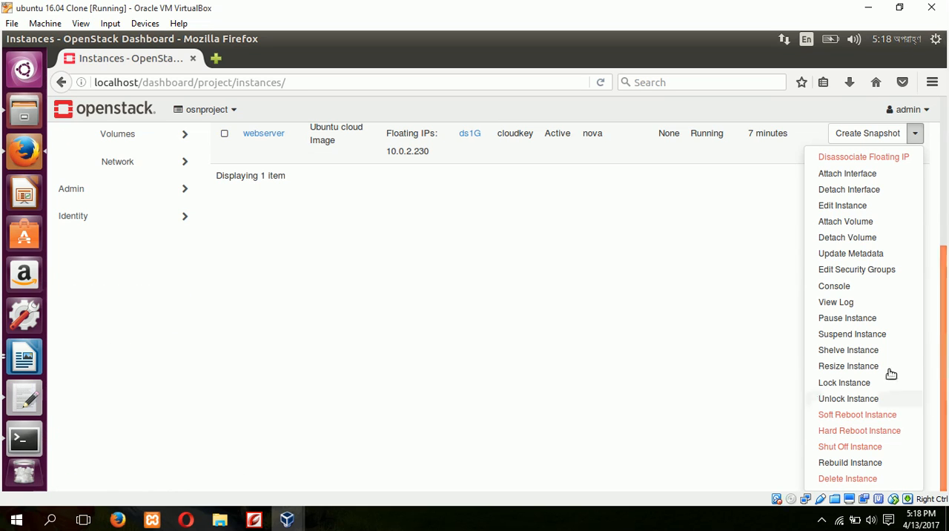
pyautogui.moveTo(833, 285)
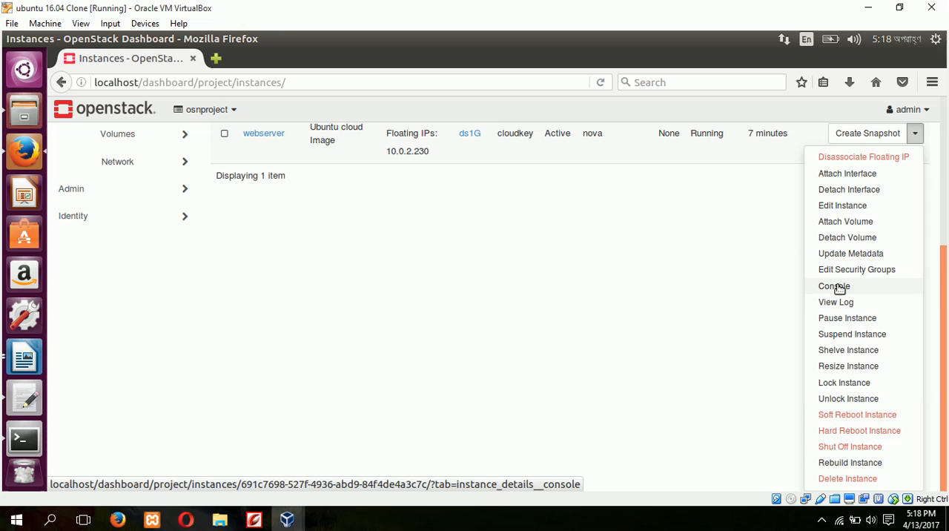
pyautogui.click(833, 285)
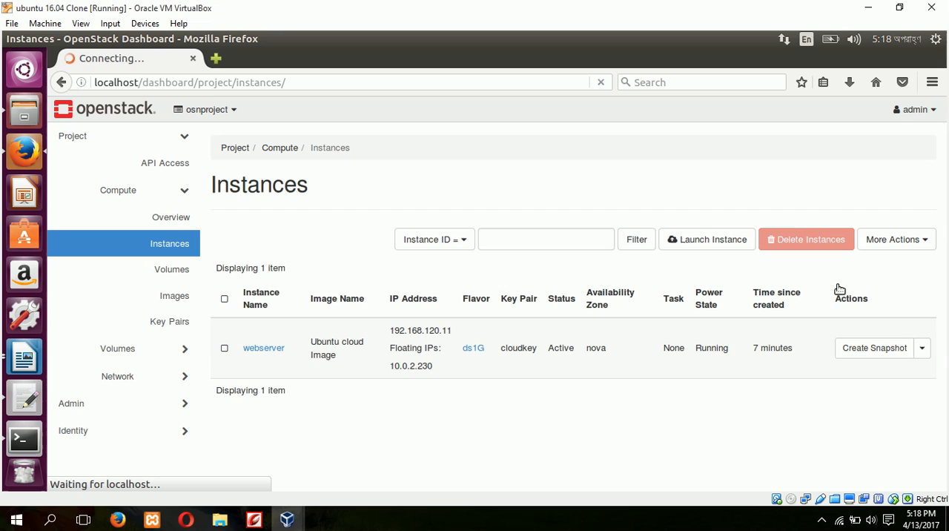
pyautogui.click(263, 349)
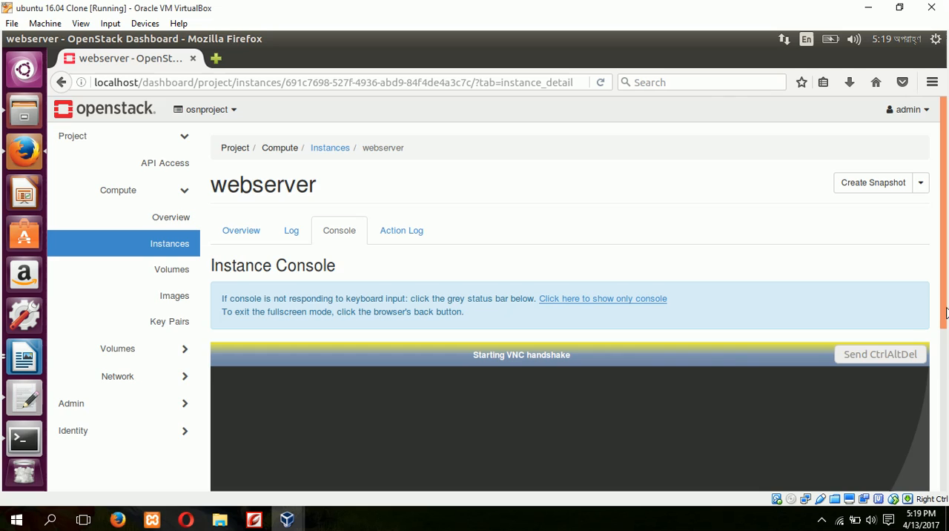
# Show the console on its own page and log in as root with the new password.
pyautogui.click(602, 298)
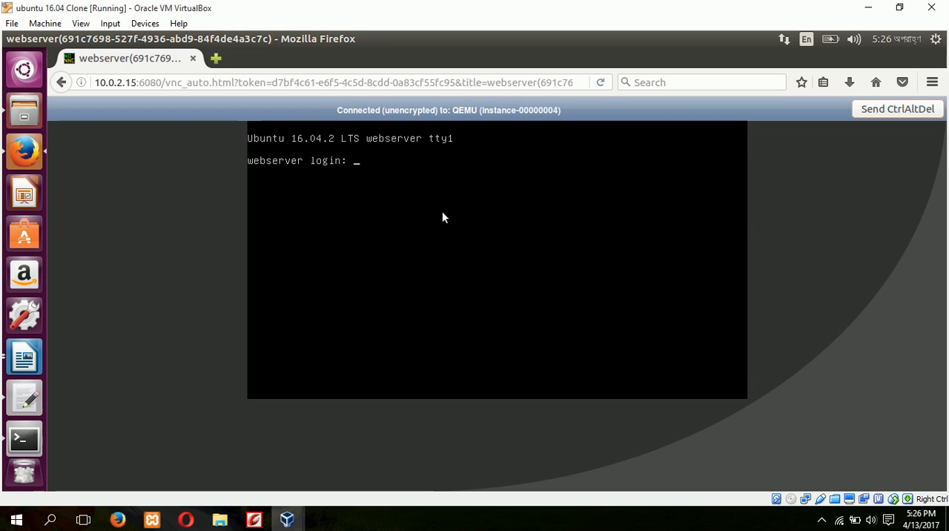
pyautogui.write('roo')
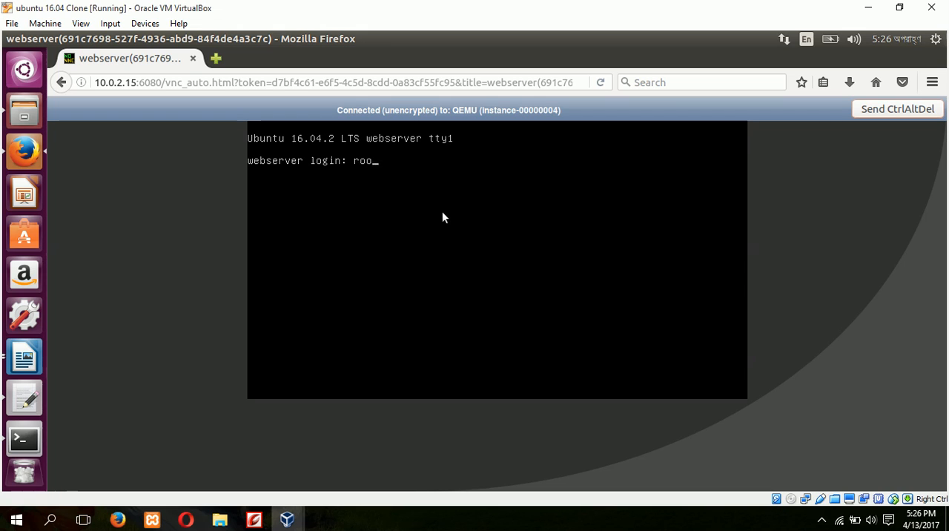
pyautogui.press('Return')
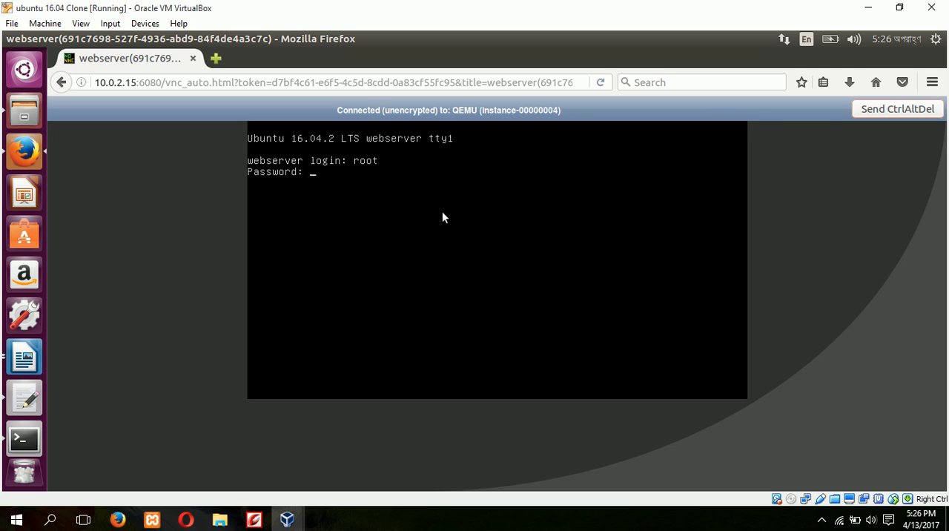
pyautogui.press('Return')
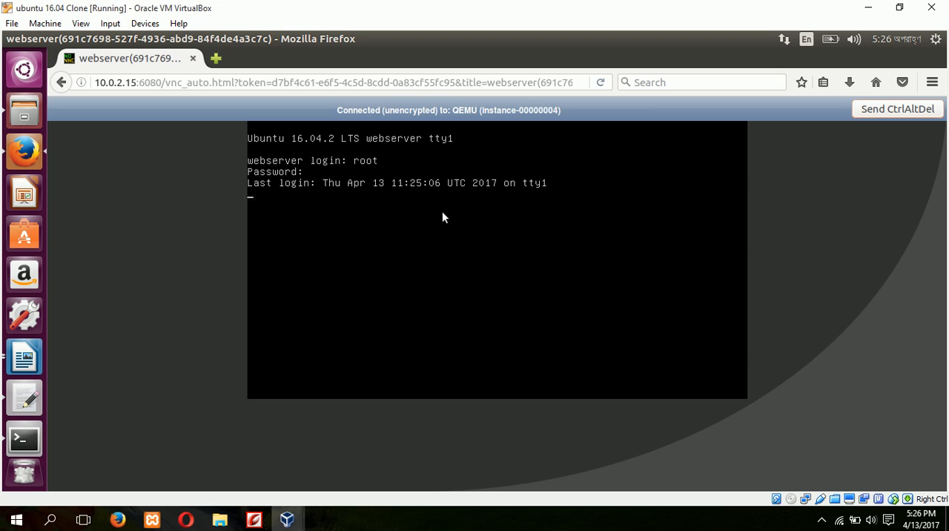
pyautogui.press('Return')
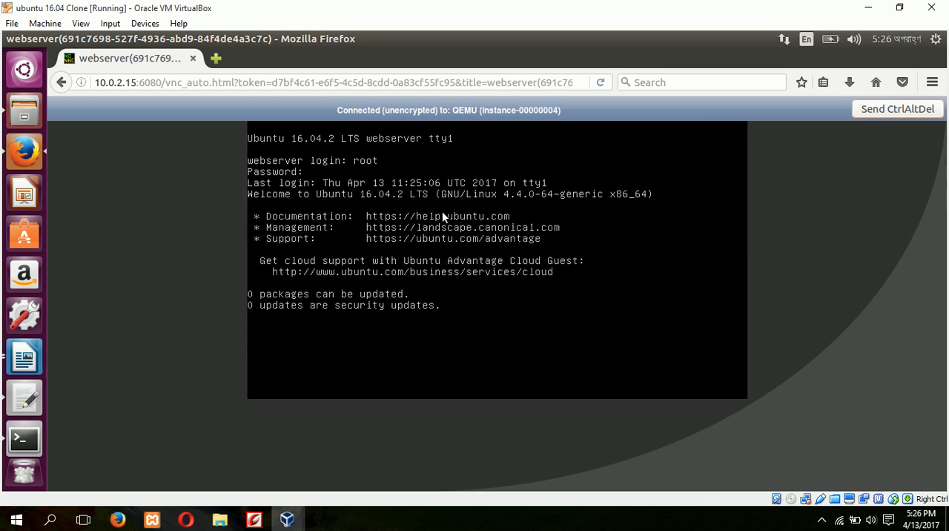